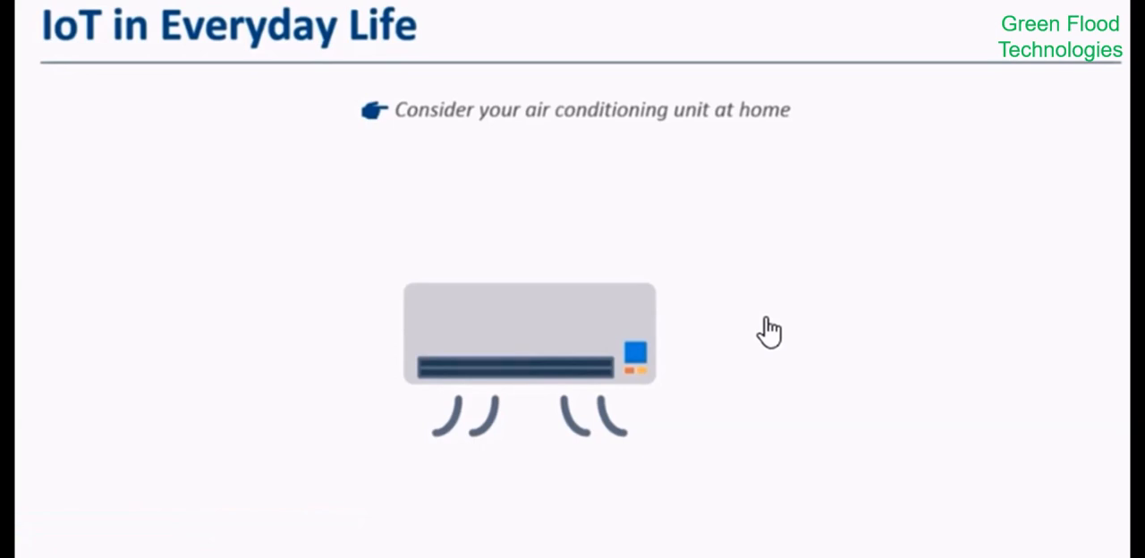
pyautogui.moveTo(397, 139)
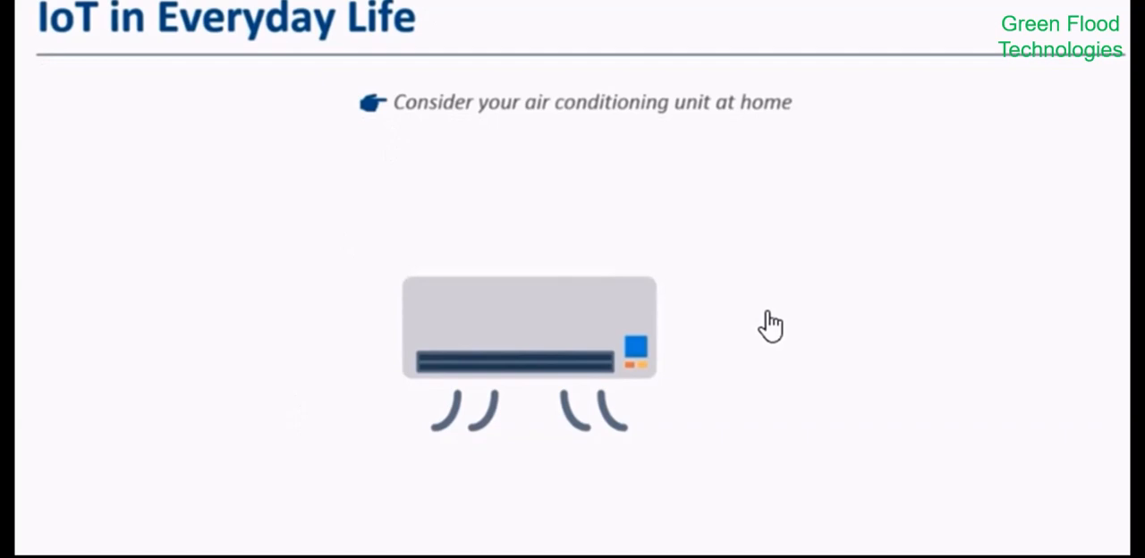
pyautogui.moveTo(272, 324)
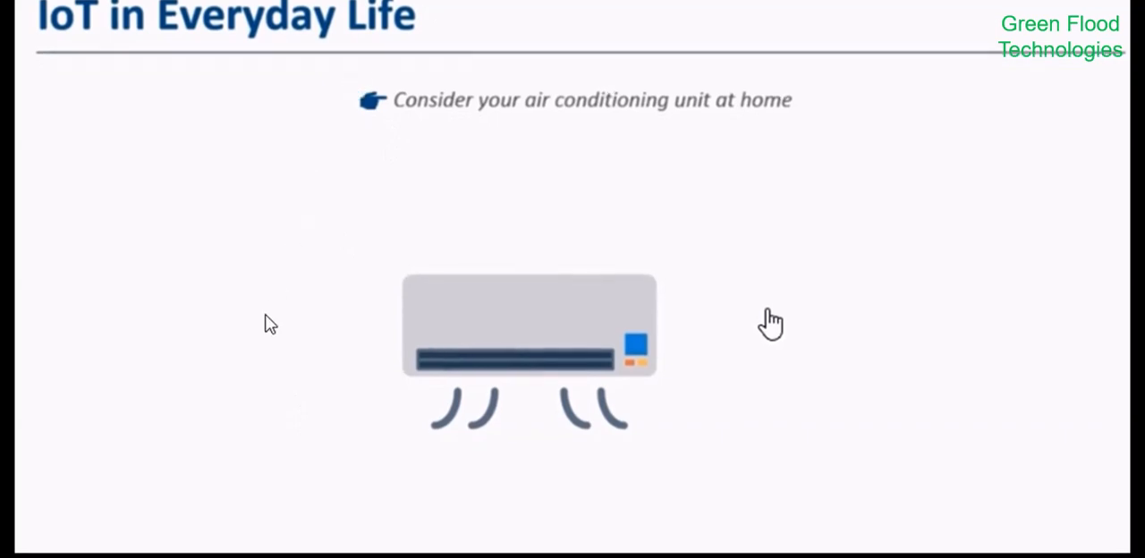